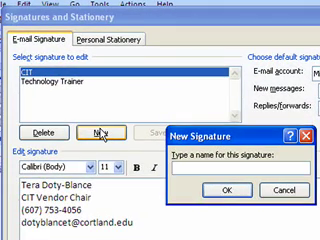
Create a new signature named 'Personal' in Signatures and Stationery.
type("Person")
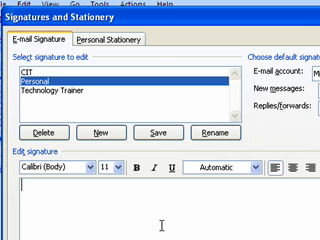
type("Tera Doty-")
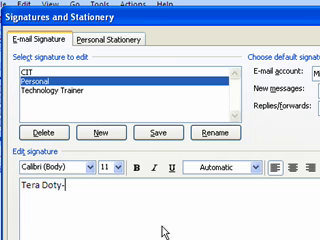
type("Blance")
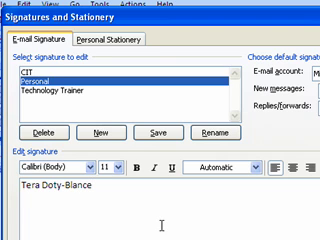
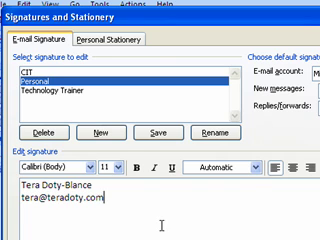
type("http://www")
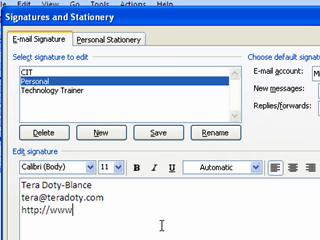
type("teradoty.com")
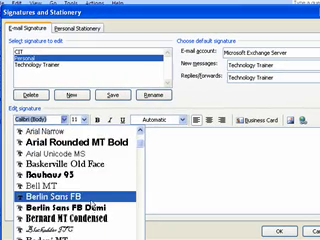
Scroll the font list to choose a decorative script font for the name line.
scroll("down", 3)
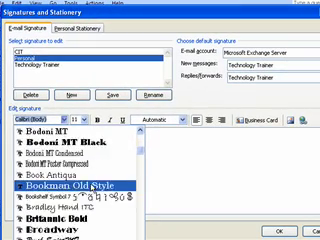
scroll("down", 3)
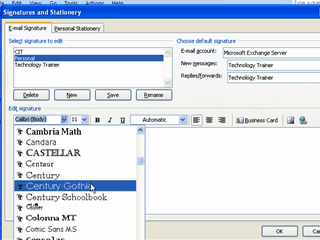
scroll("down", 3)
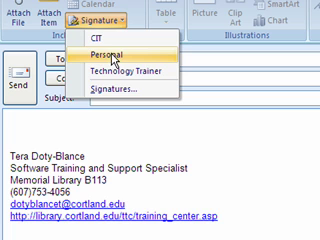
Insert the Personal signature into the new message body via Insert > Signature.
left_click(101, 52)
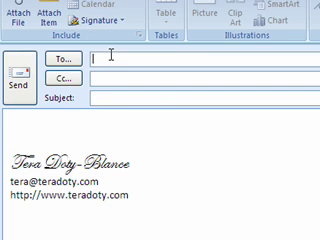